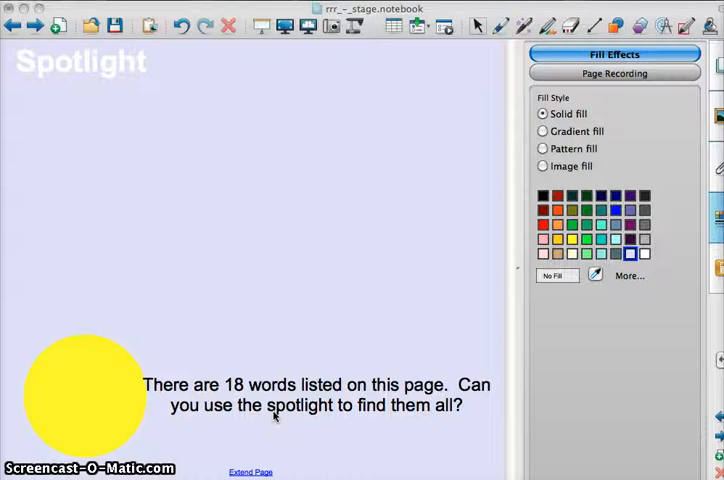
mouse_move(100, 250)
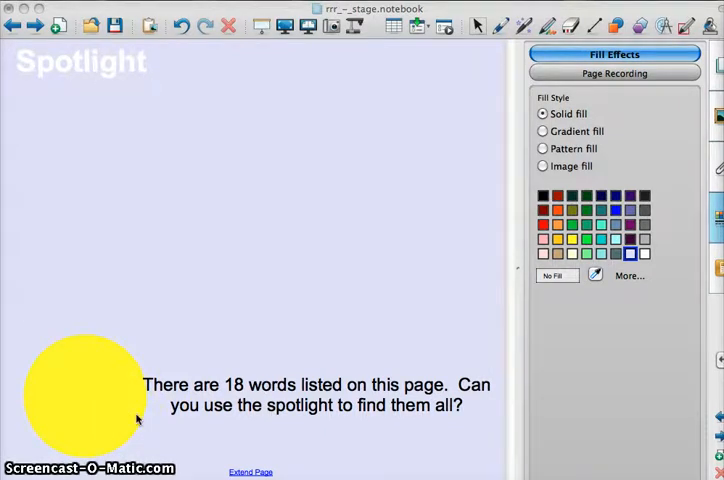
mouse_move(124, 424)
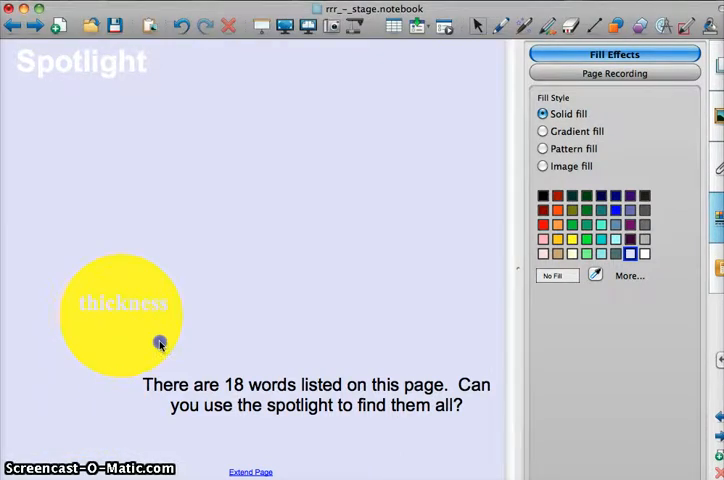
Step: Slide the yellow spotlight circle upward to uncover hidden words such as 'thickness' and 'extended'
left_click_drag(160, 344, 206, 272)
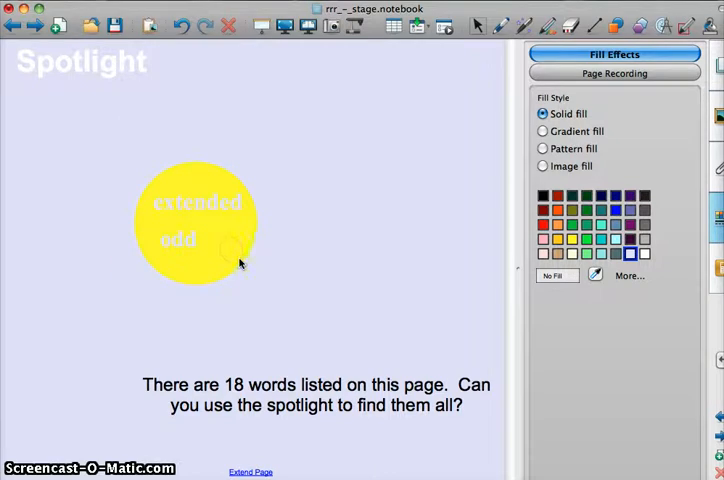
left_click(196, 220)
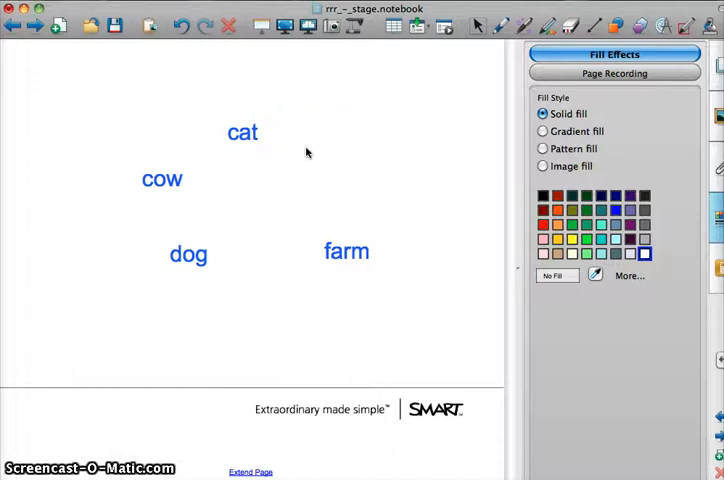
Step: Set the page background to the same blue as the words so they vanish
right_click(242, 132)
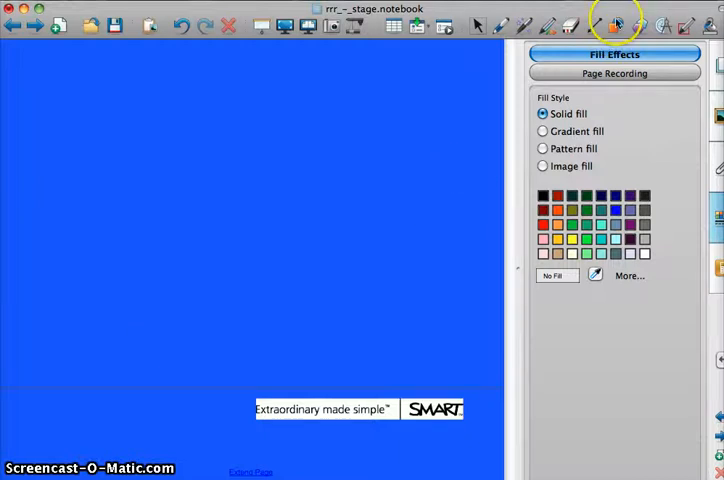
Step: Draw a large circle outline near the left side of the blue page with the Shapes tool
left_click(612, 24)
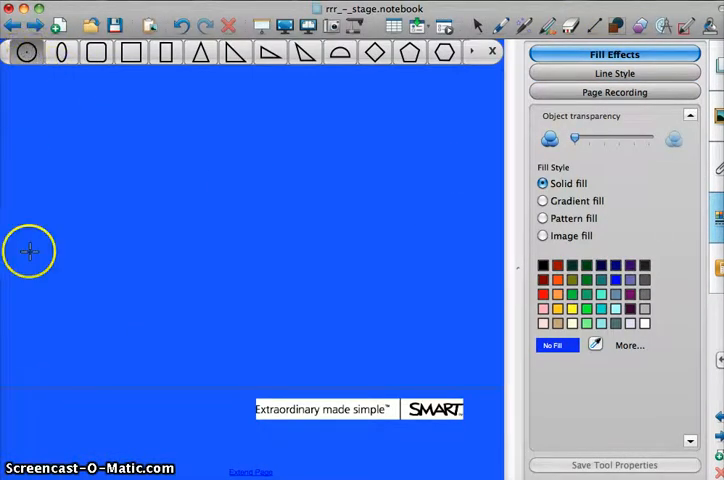
mouse_move(40, 284)
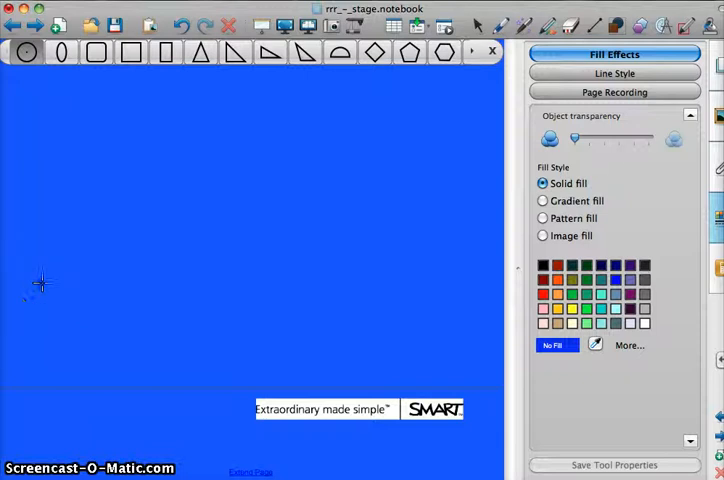
left_click_drag(40, 284, 284, 120)
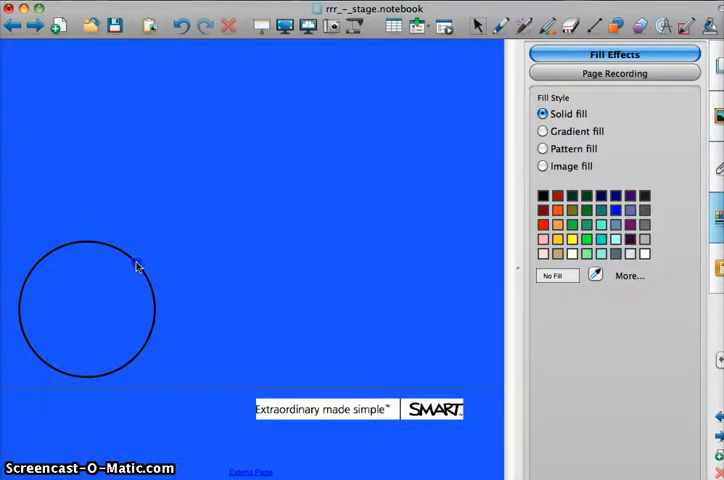
Step: Fill the selected circle with solid black from its Properties
left_click(140, 262)
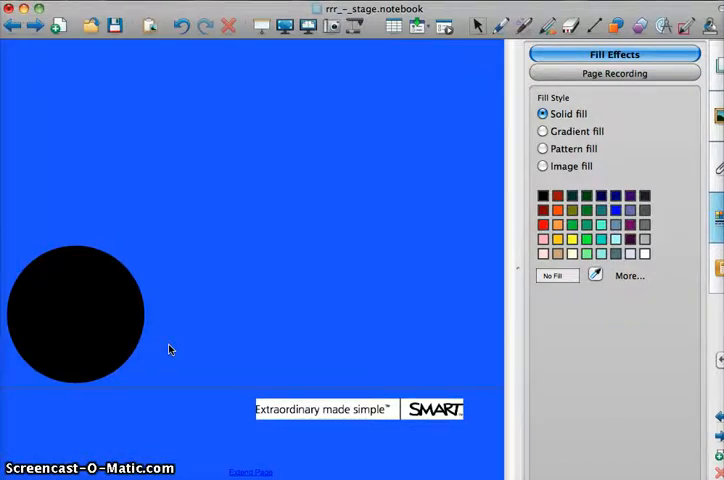
left_click(76, 312)
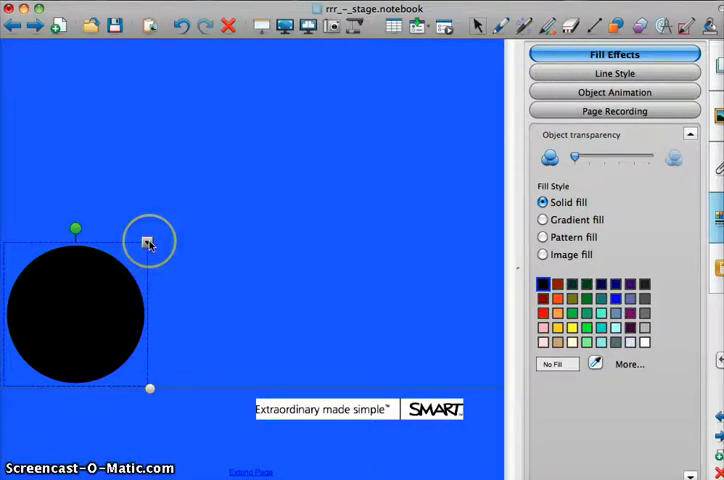
Step: Drag the black circle across the page so the hidden words 'dog' and 'cat' show through
right_click(148, 242)
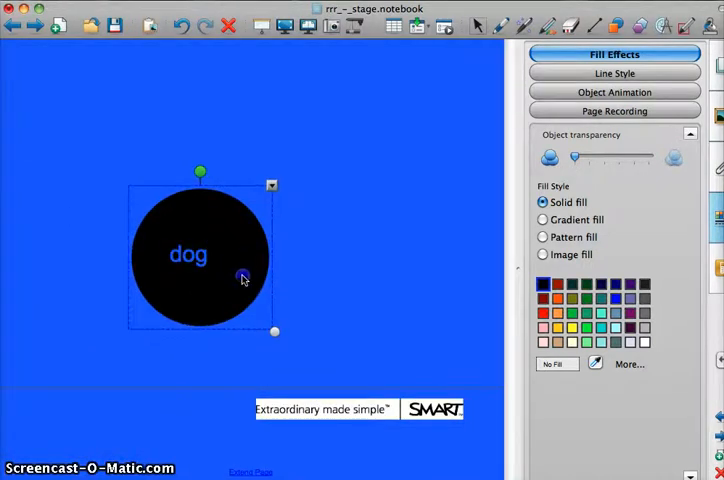
left_click_drag(200, 256, 344, 236)
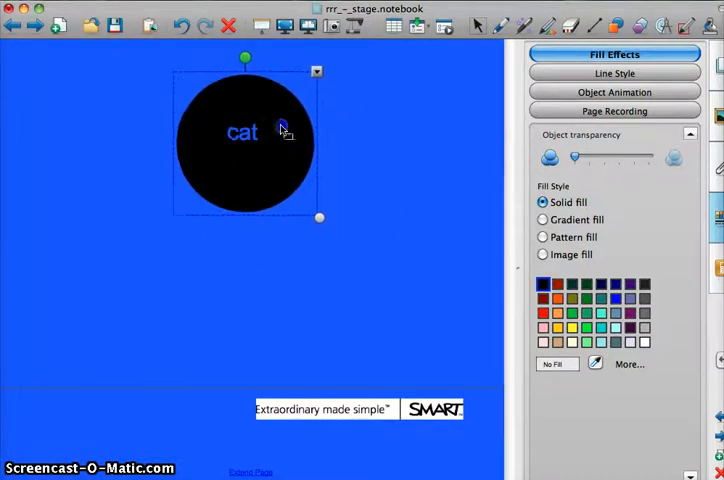
mouse_move(264, 318)
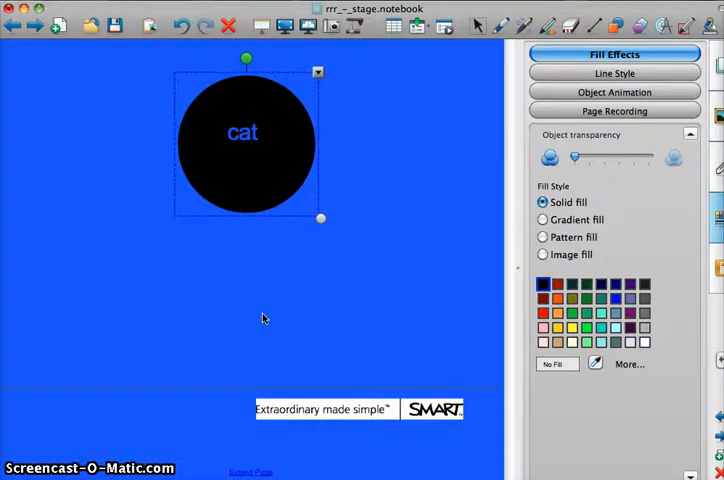